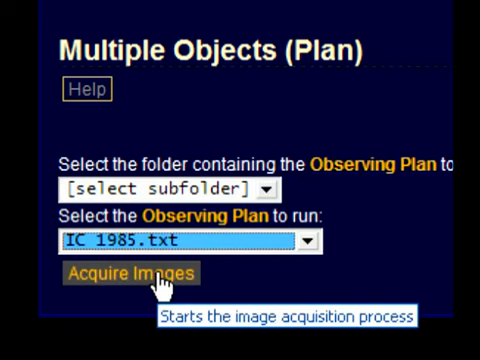
Step: Start the IC 1985.txt observing plan run via Acquire Images, confirming 'Run started successfully'
click(136, 272)
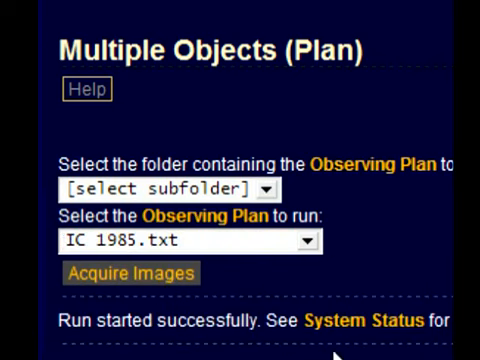